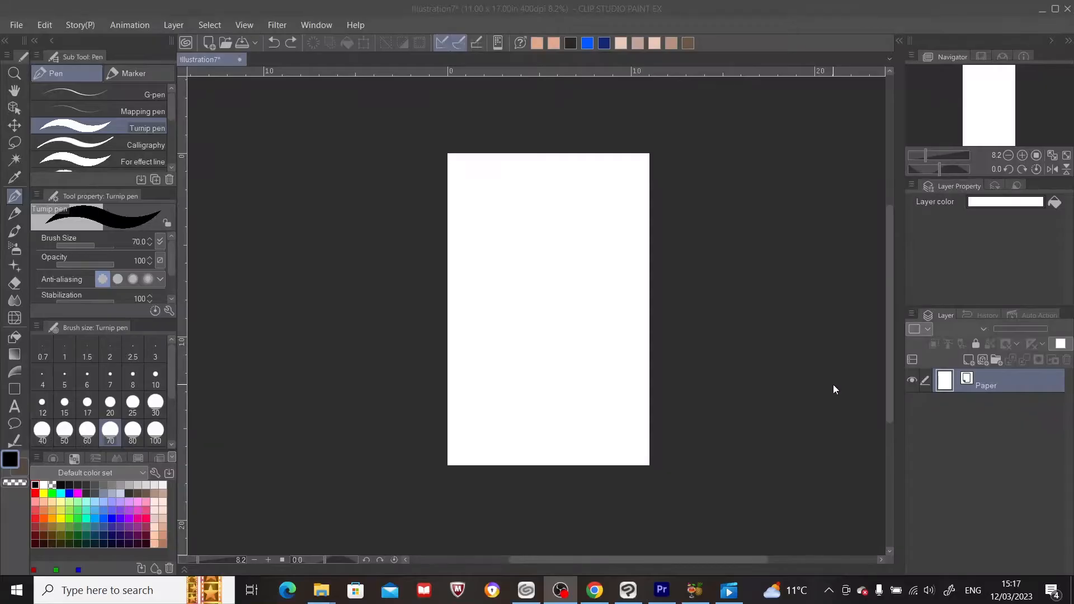
mouse_move(741, 354)
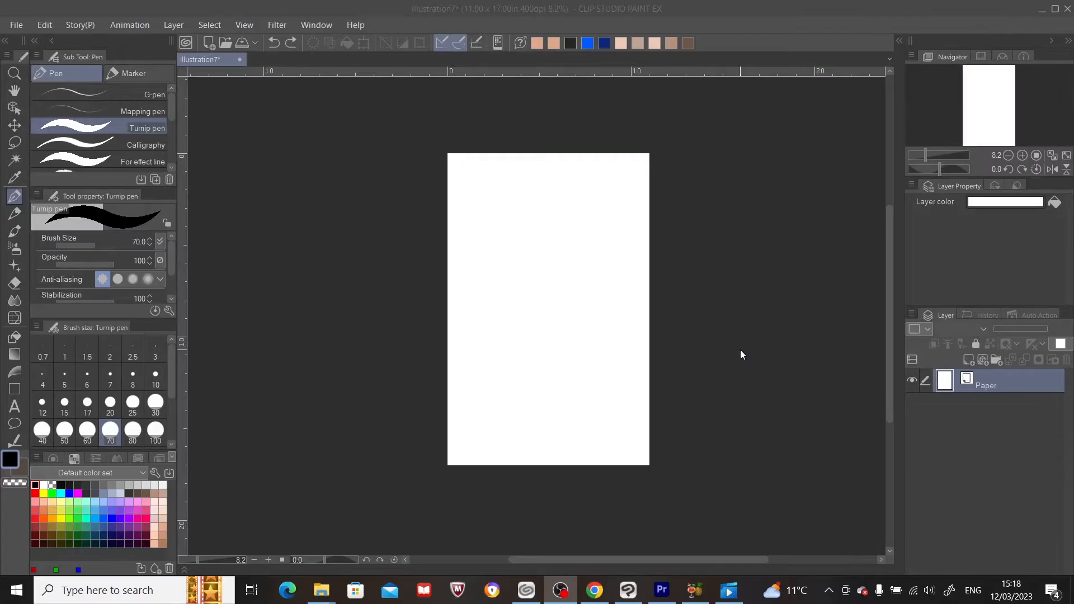
mouse_move(622, 240)
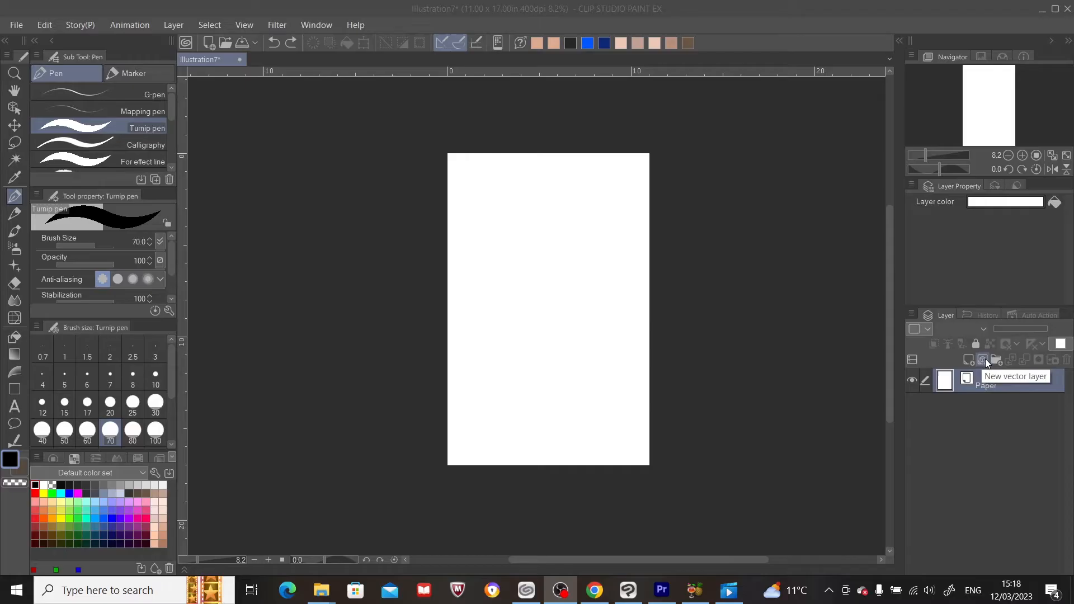
Add a new vector layer, Layer 1, above the Paper layer
click(980, 360)
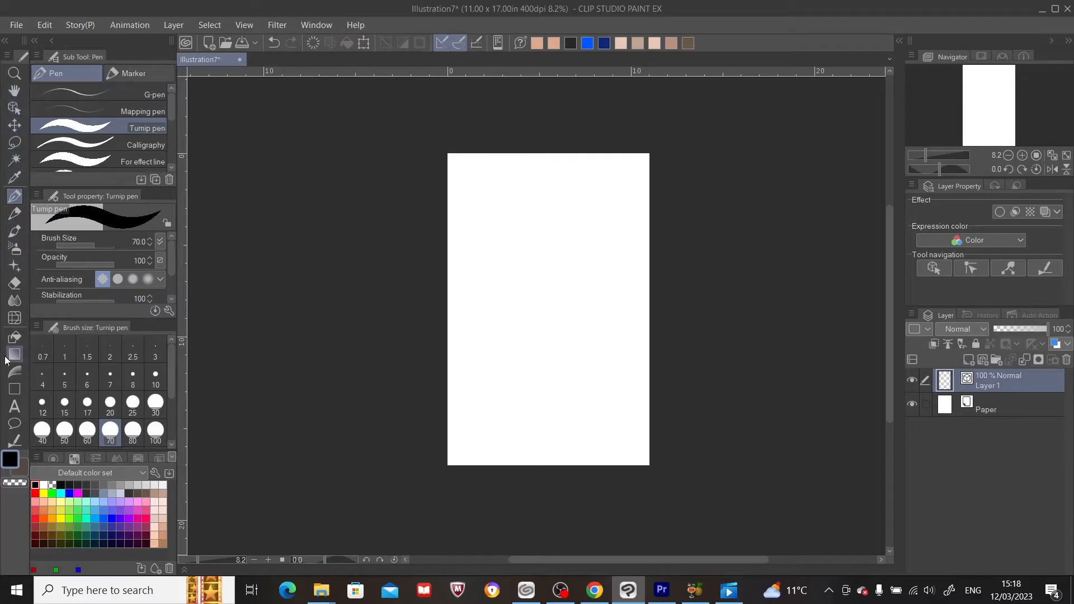
mouse_move(14, 389)
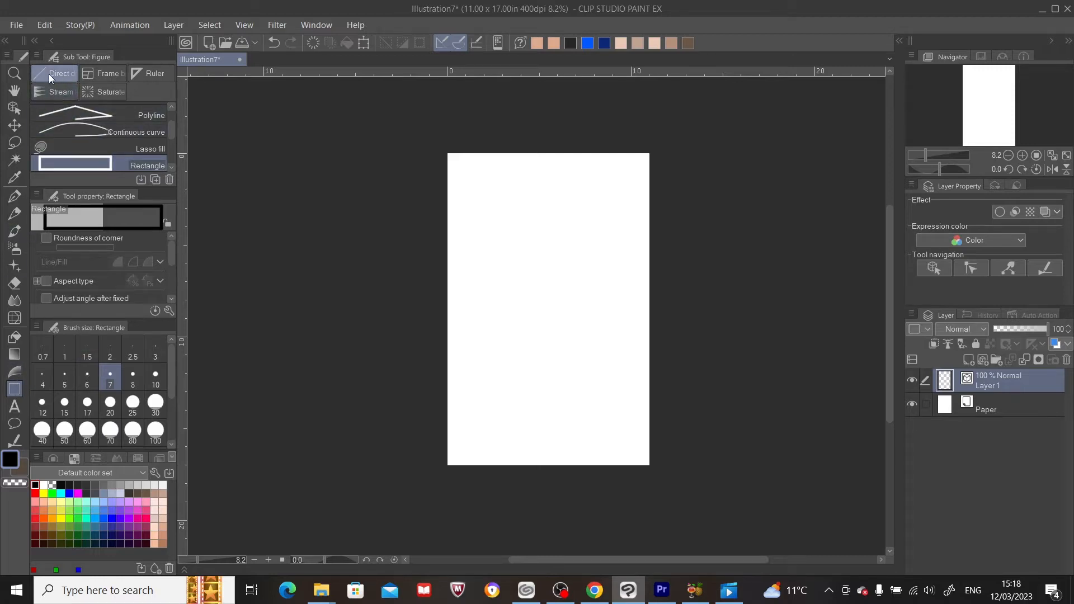
mouse_move(61, 73)
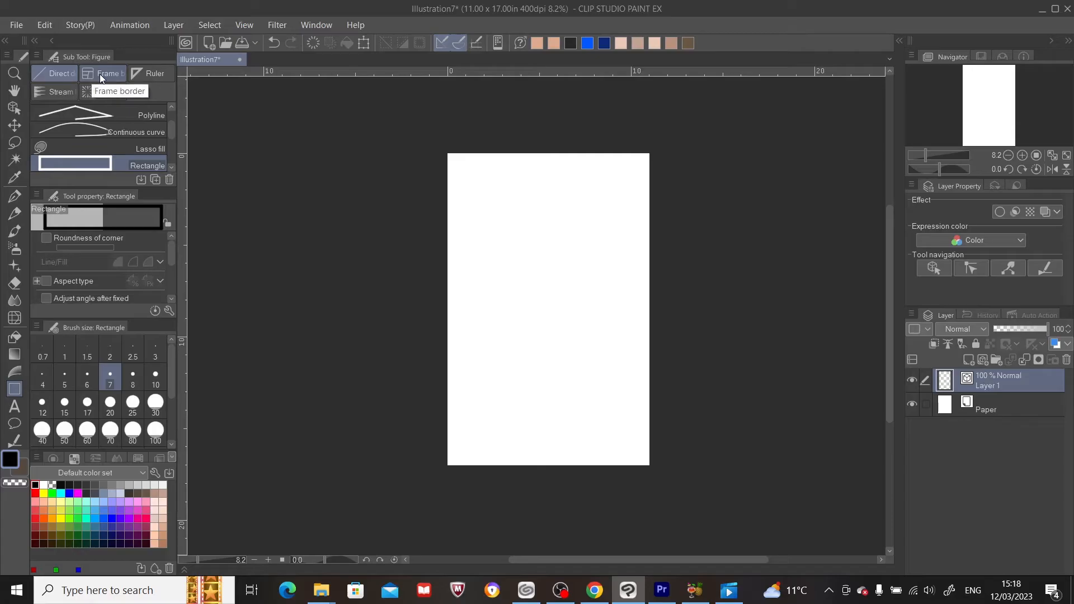
mouse_move(152, 74)
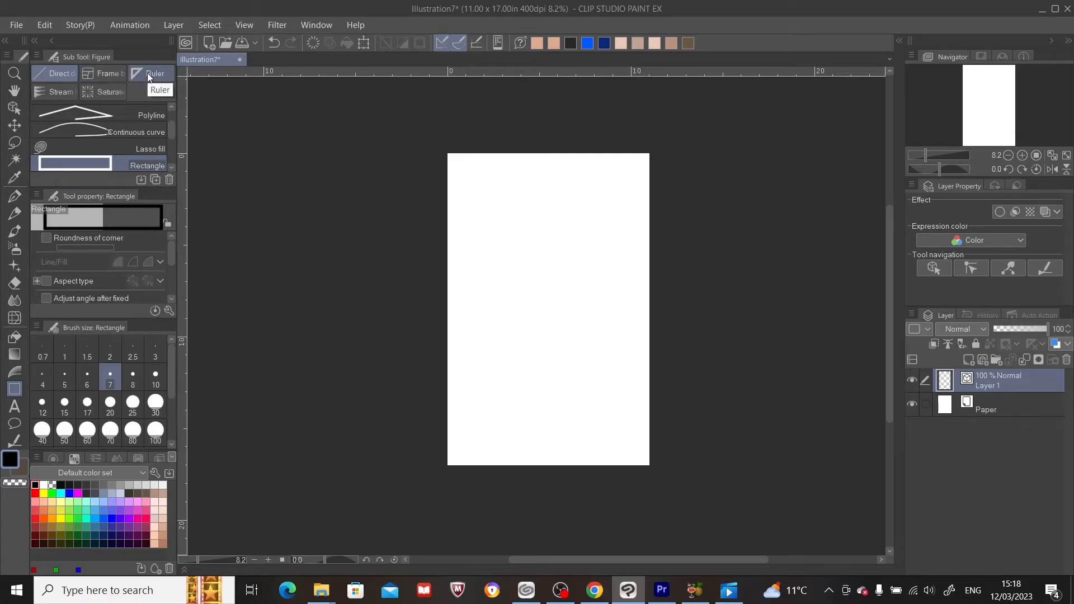
Lay a vertical symmetry ruler down the page centre, undoing the crooked first attempt
click(156, 73)
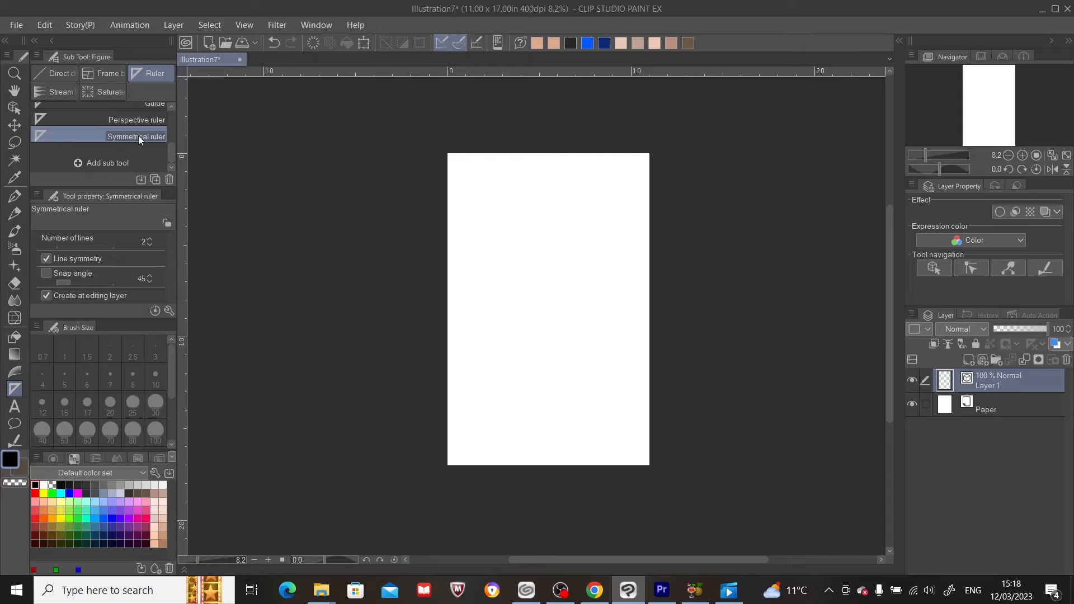
mouse_move(141, 144)
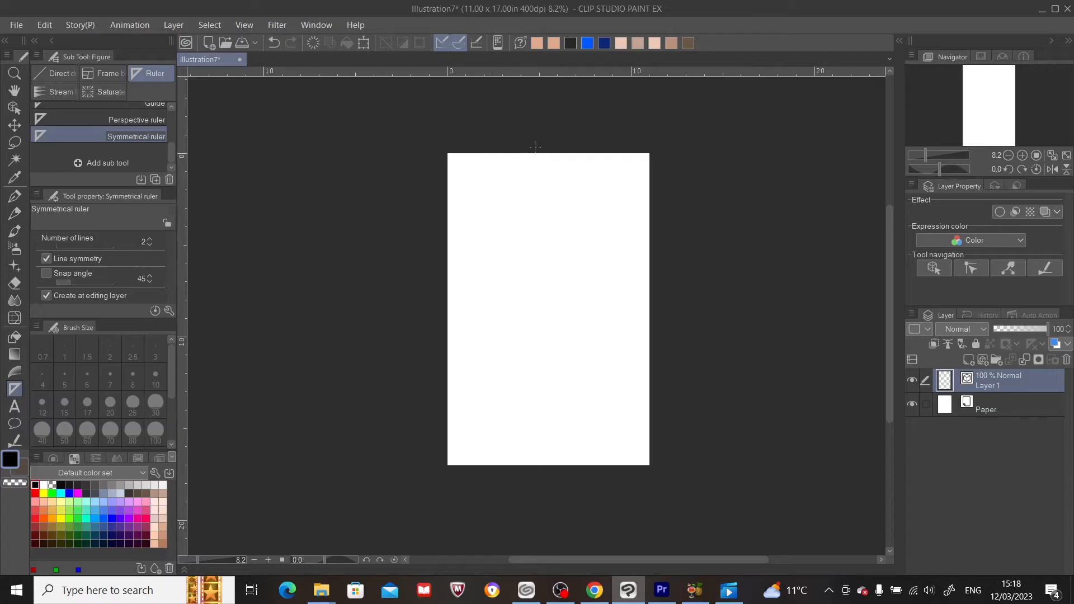
drag(537, 150, 647, 236)
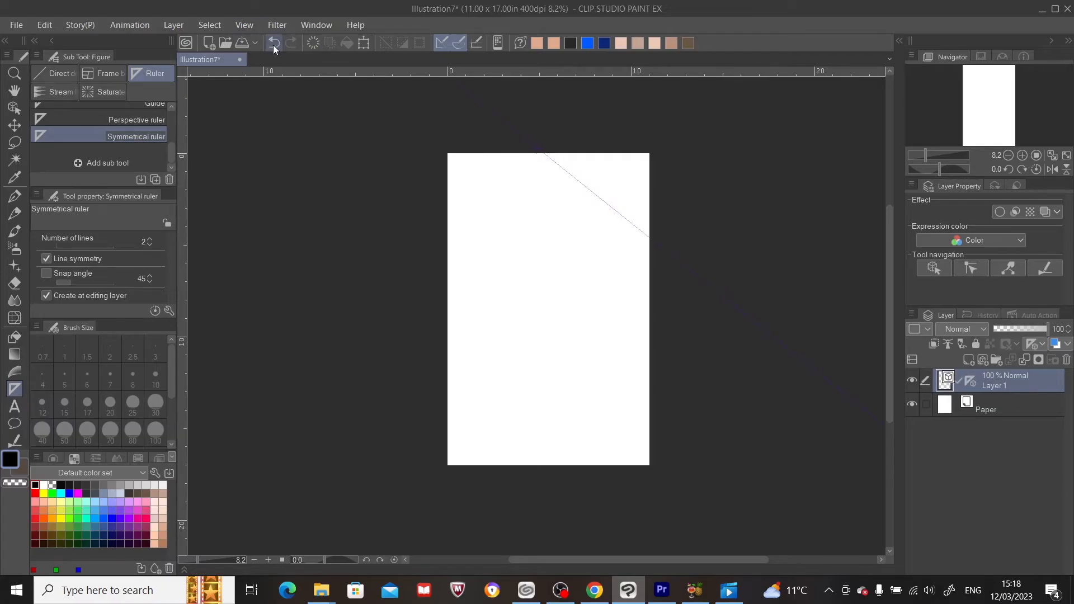
click(273, 43)
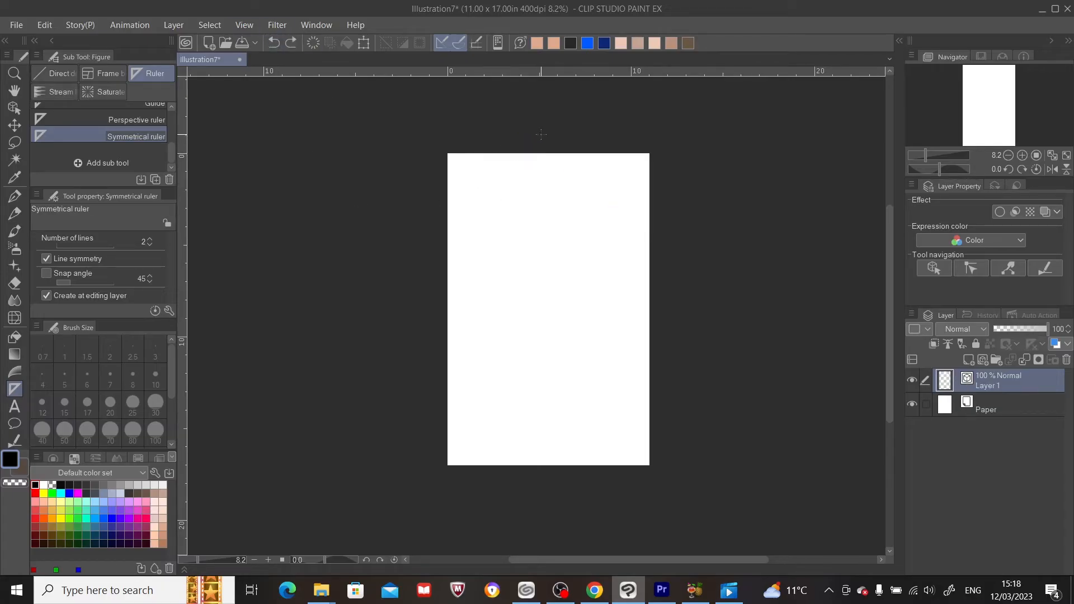
drag(539, 132, 549, 449)
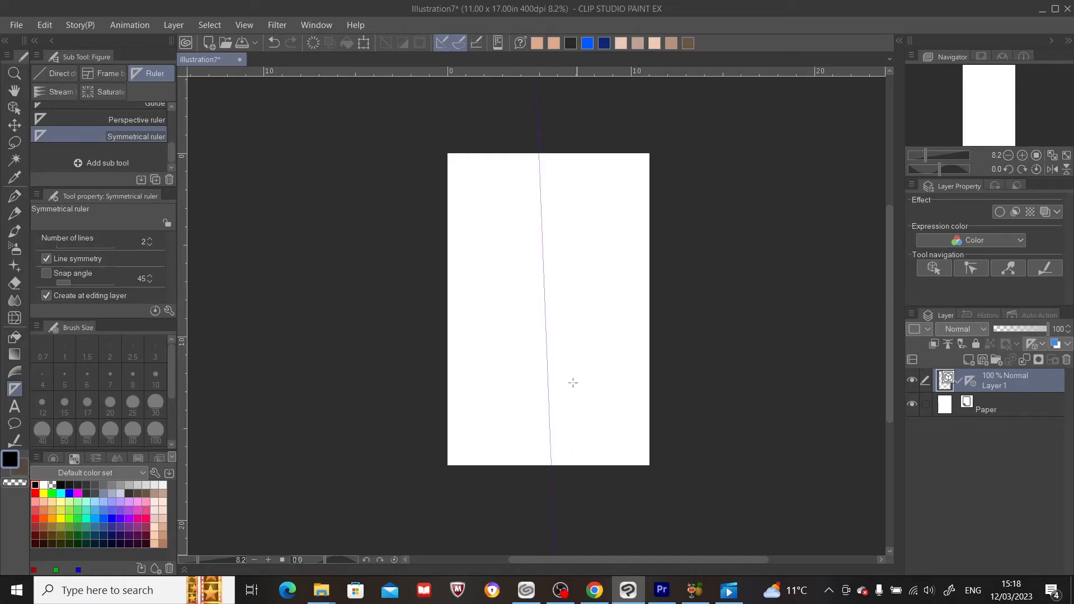
mouse_move(865, 362)
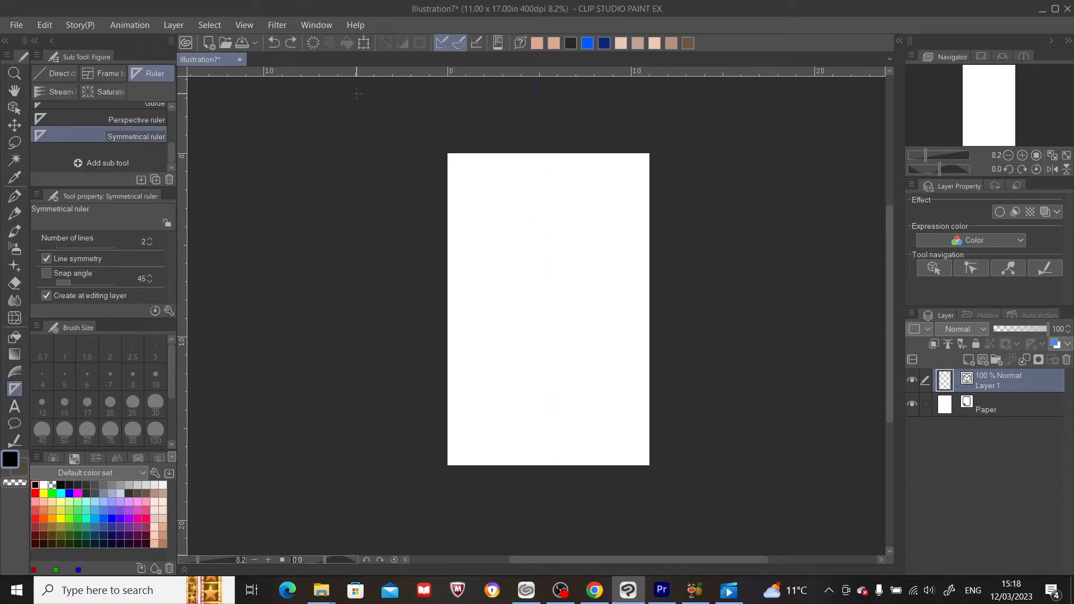
mouse_move(614, 142)
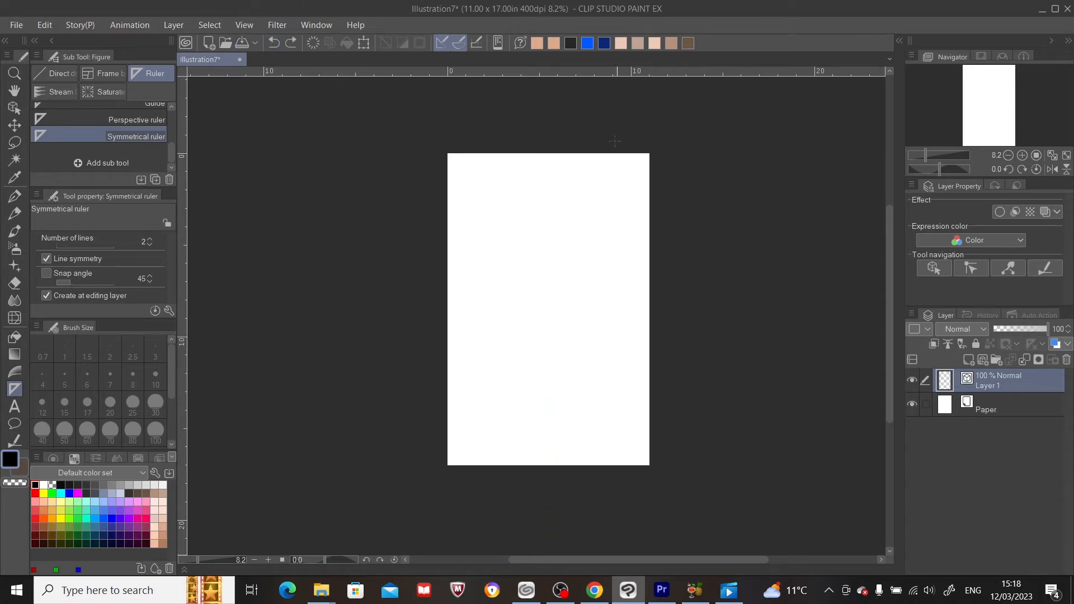
mouse_move(543, 146)
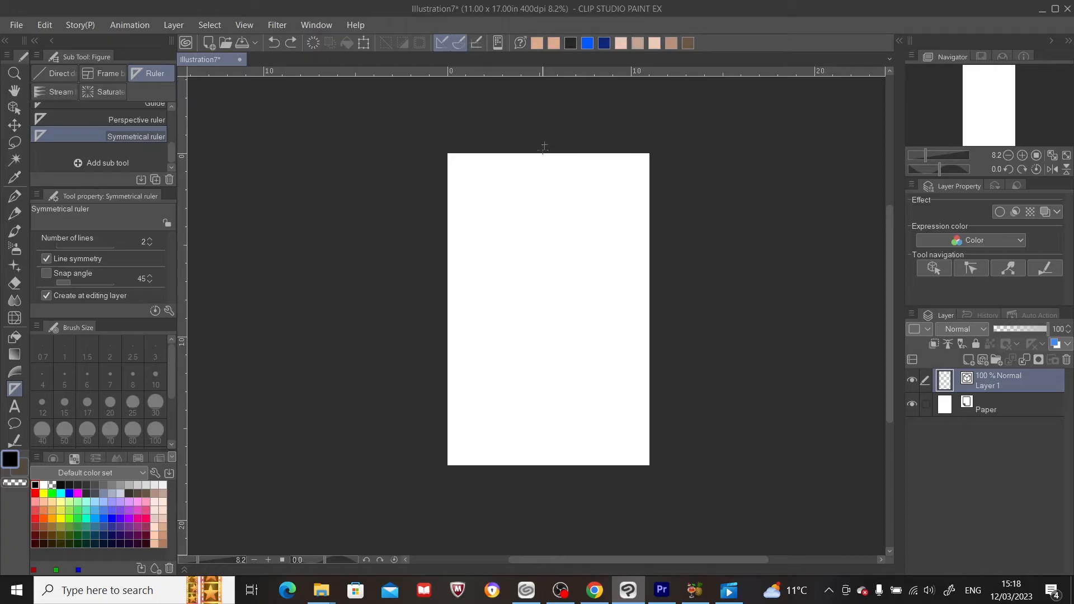
drag(543, 146, 537, 372)
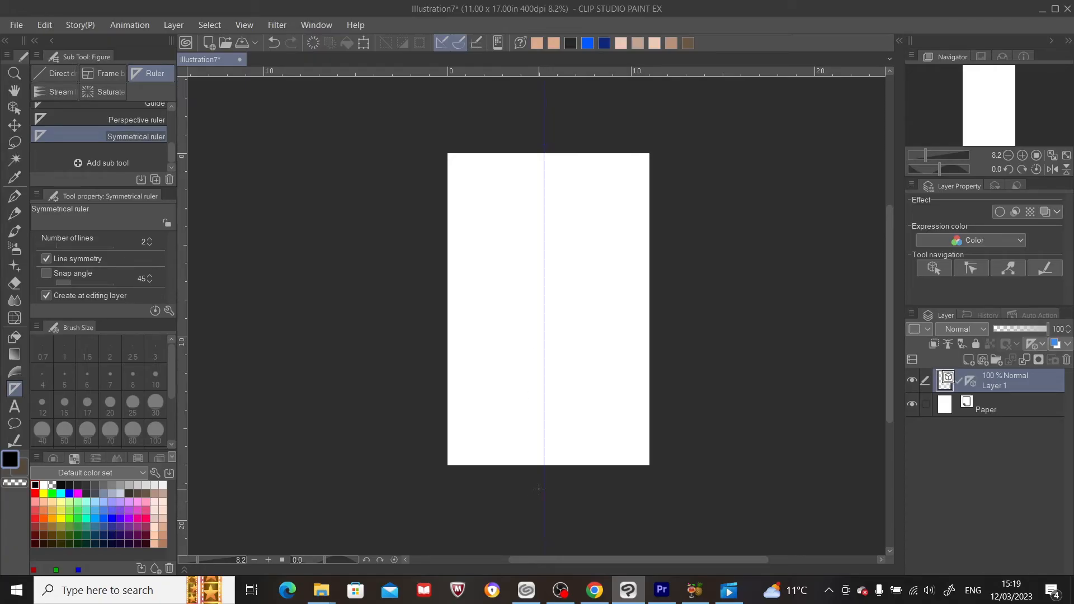
mouse_move(286, 259)
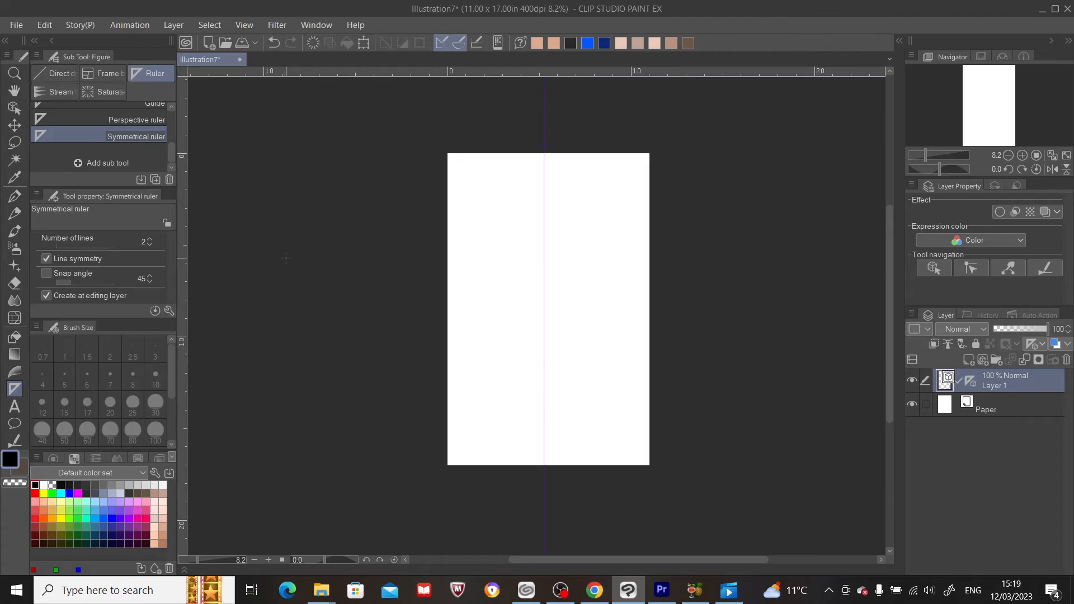
click(15, 196)
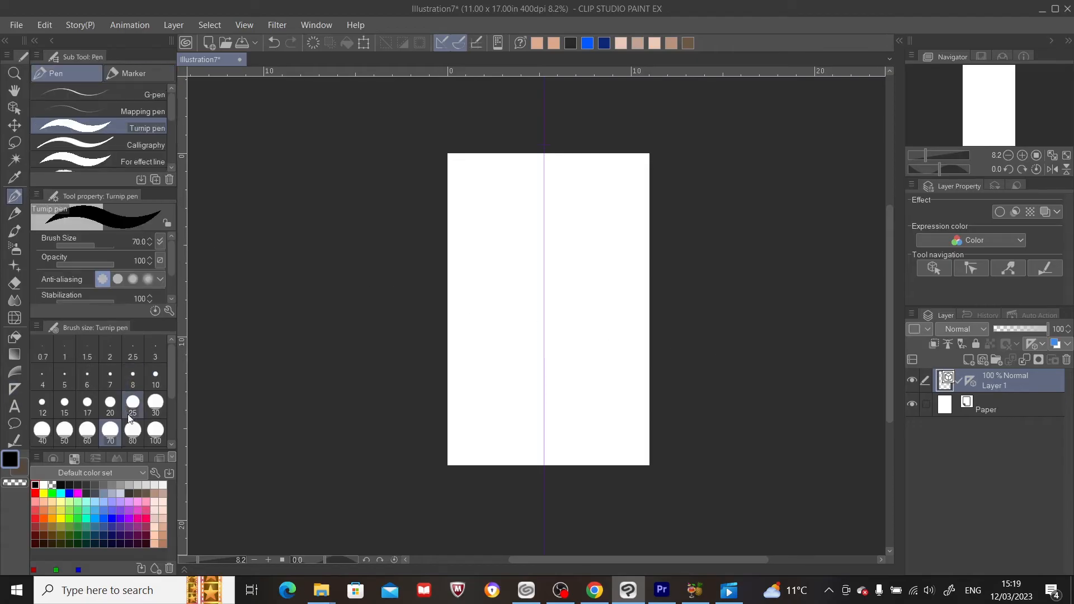
Draw mirrored turnip-pen eyebrows, eyes, nose, jaw, frowning mouth, neck and shoulders
click(109, 430)
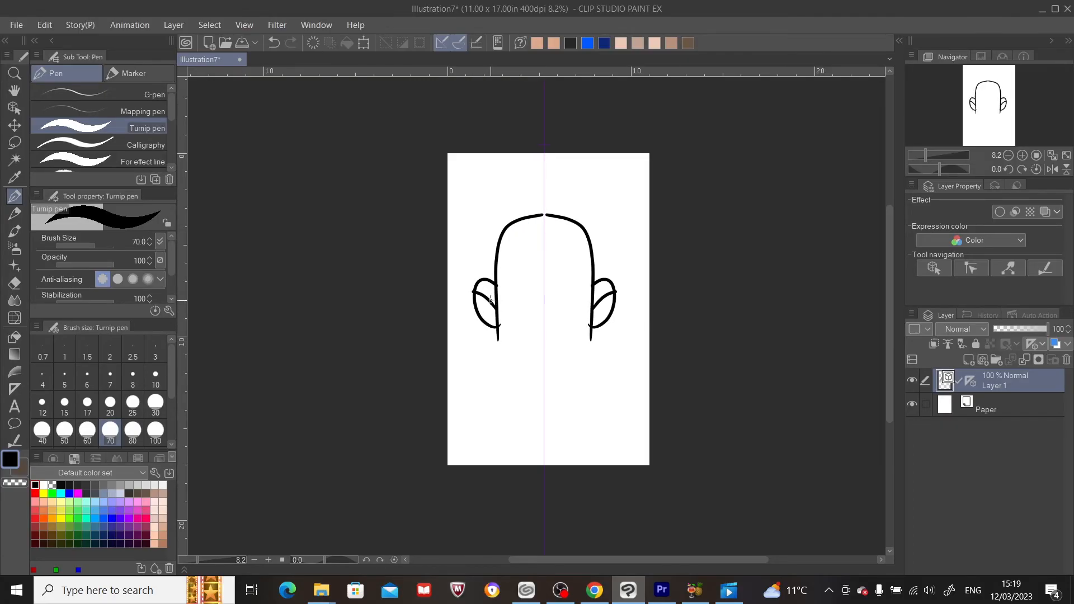
drag(494, 322, 531, 393)
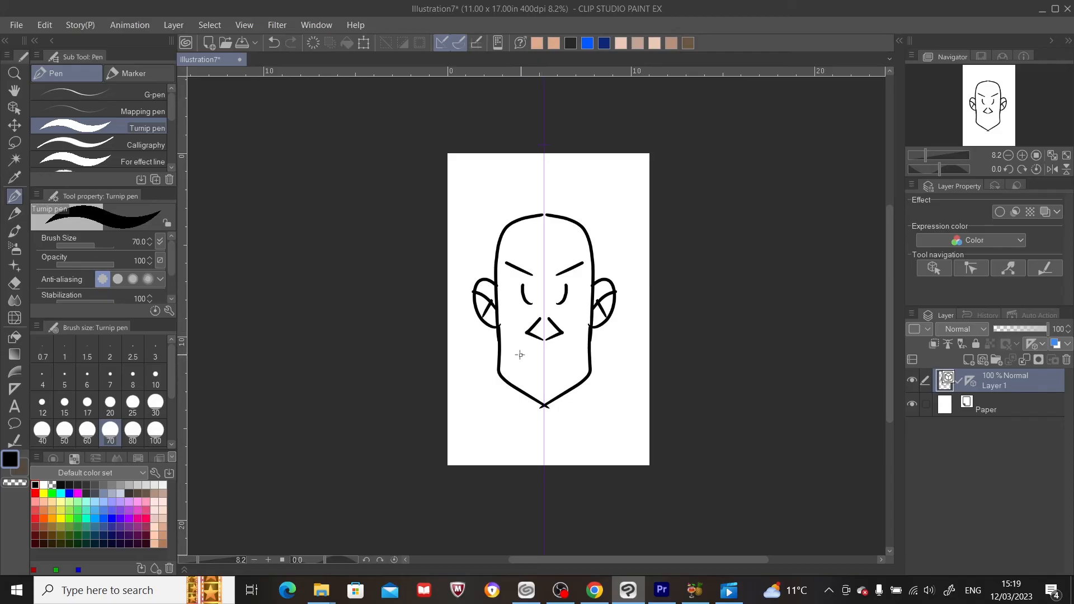
drag(517, 356, 571, 359)
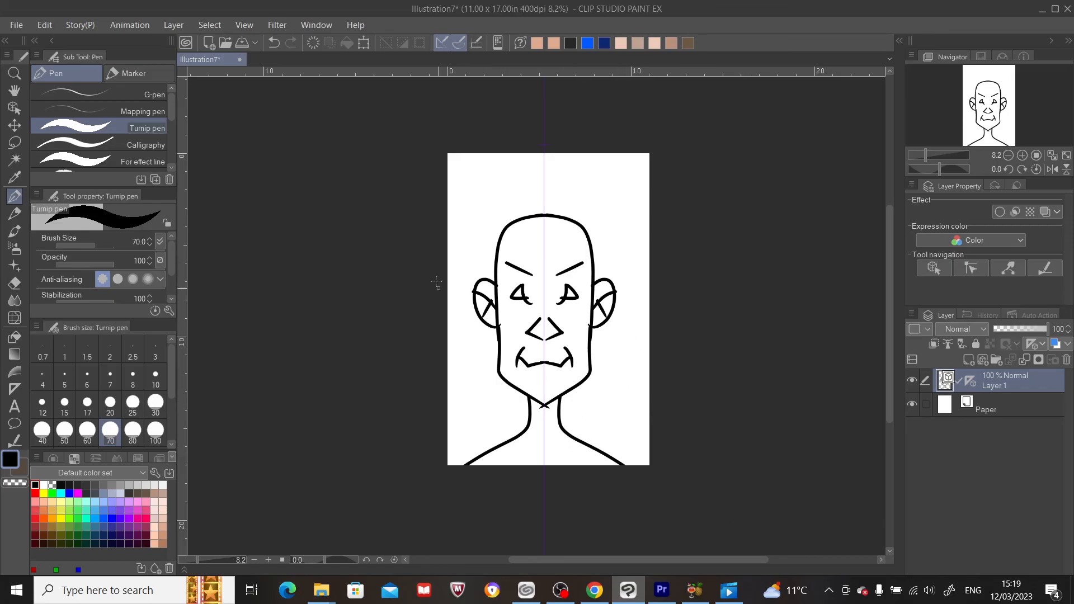
mouse_move(493, 174)
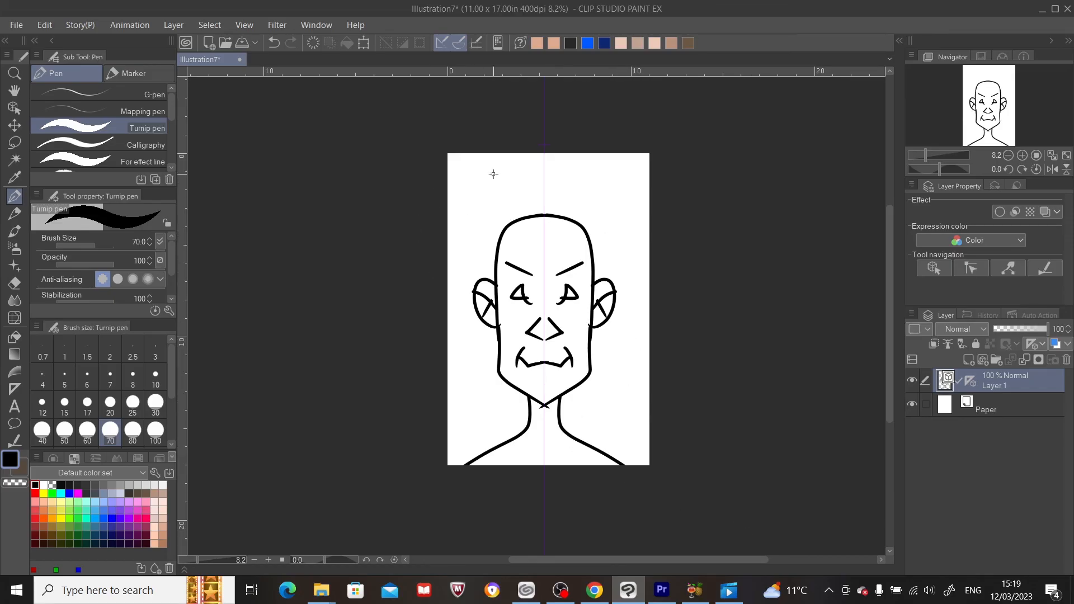